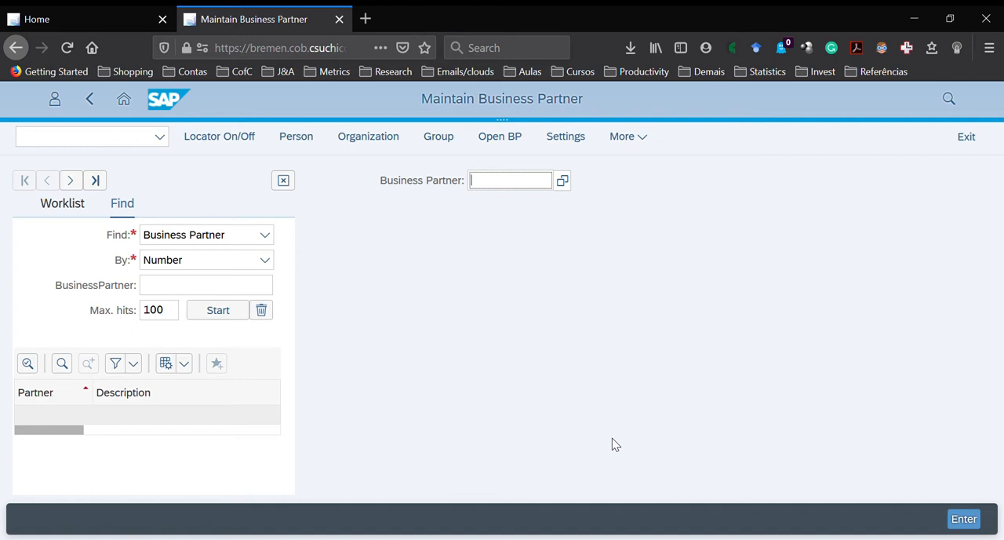
pyautogui.moveTo(605, 241)
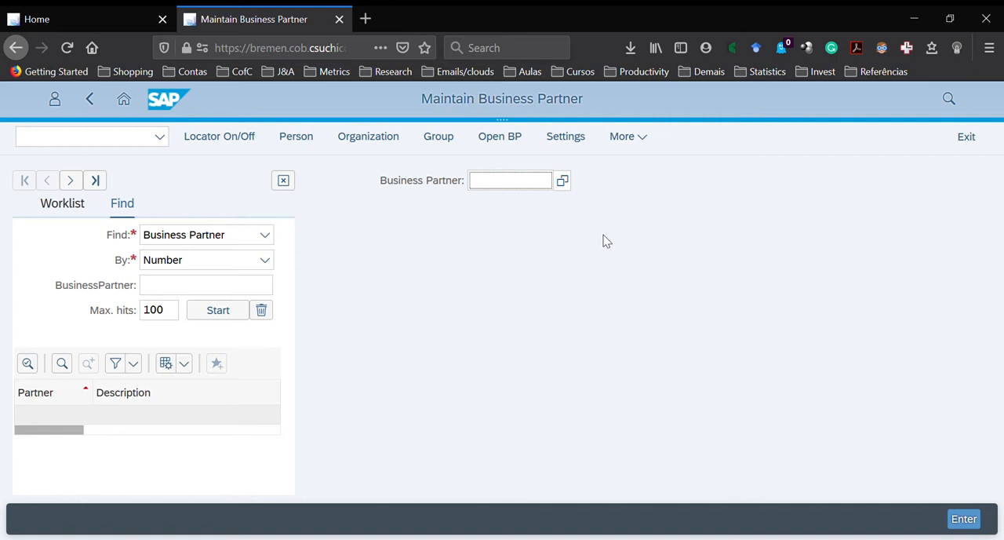
# - Open the Business Partner value help and switch it to Customer Number (Customers General)
pyautogui.click(561, 179)
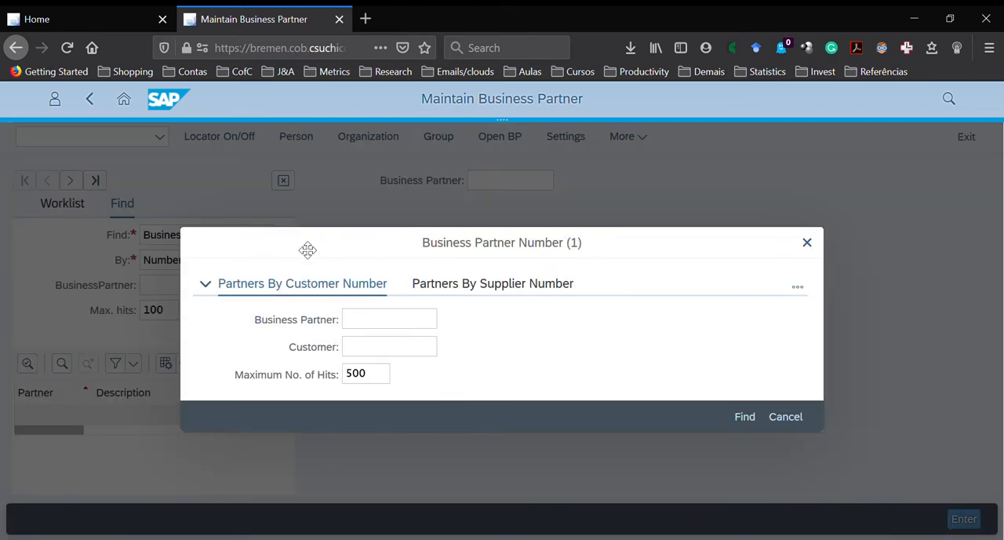
pyautogui.moveTo(480, 383)
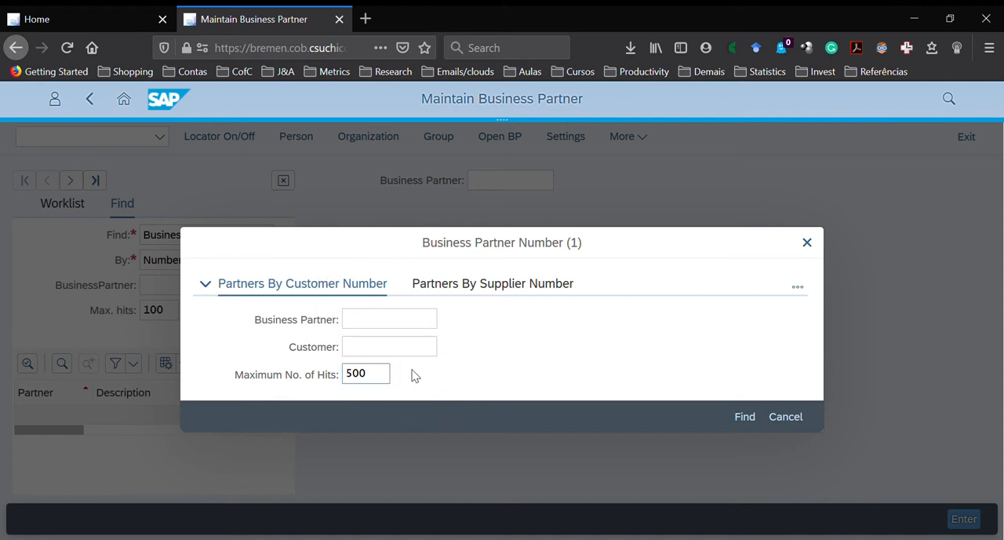
pyautogui.moveTo(424, 289)
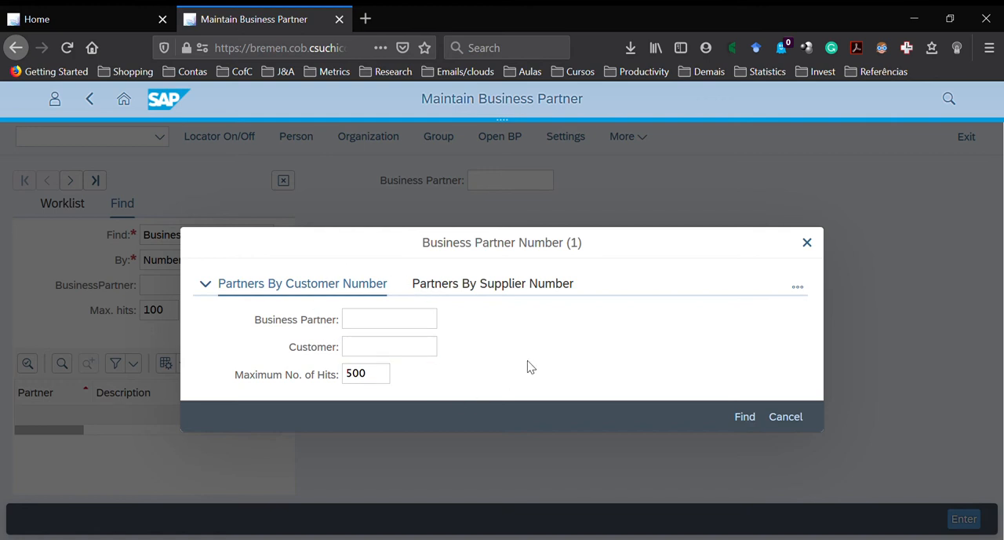
pyautogui.click(389, 345)
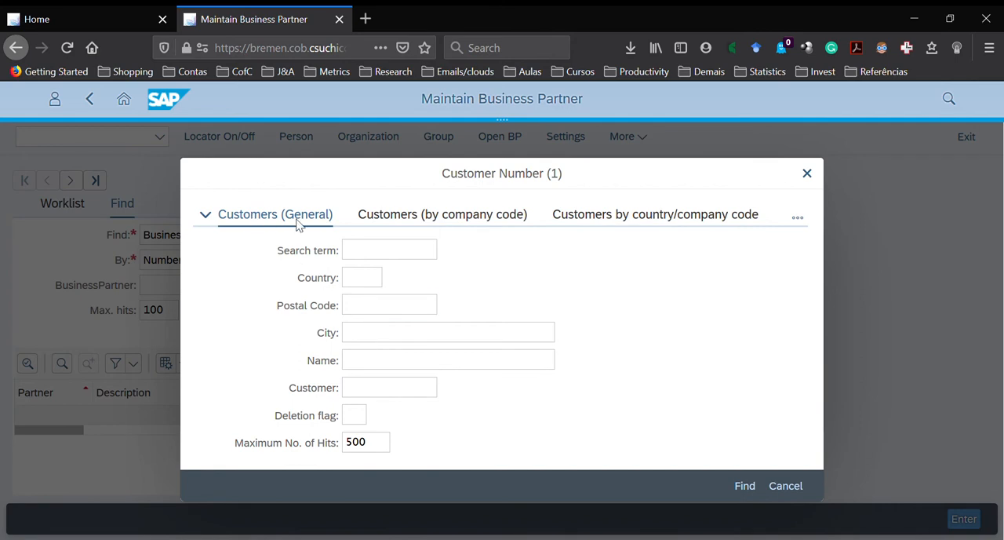
# - Enter 100 as the customer Search term
pyautogui.click(389, 249)
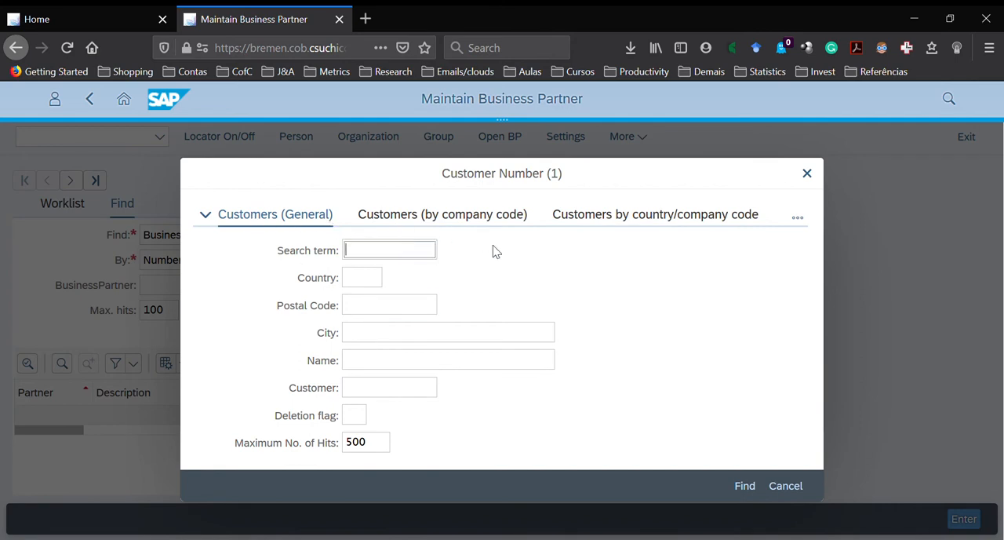
pyautogui.write('100')
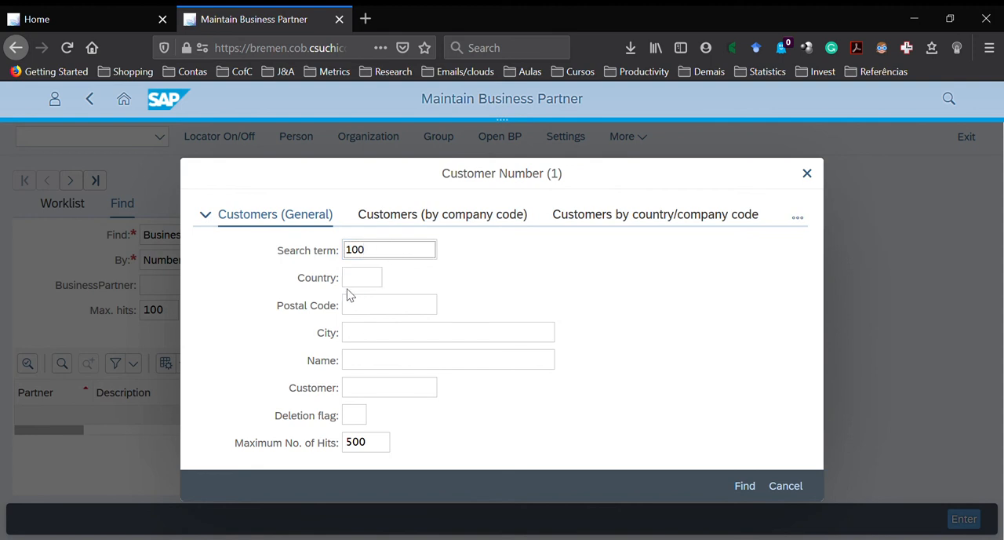
pyautogui.click(361, 276)
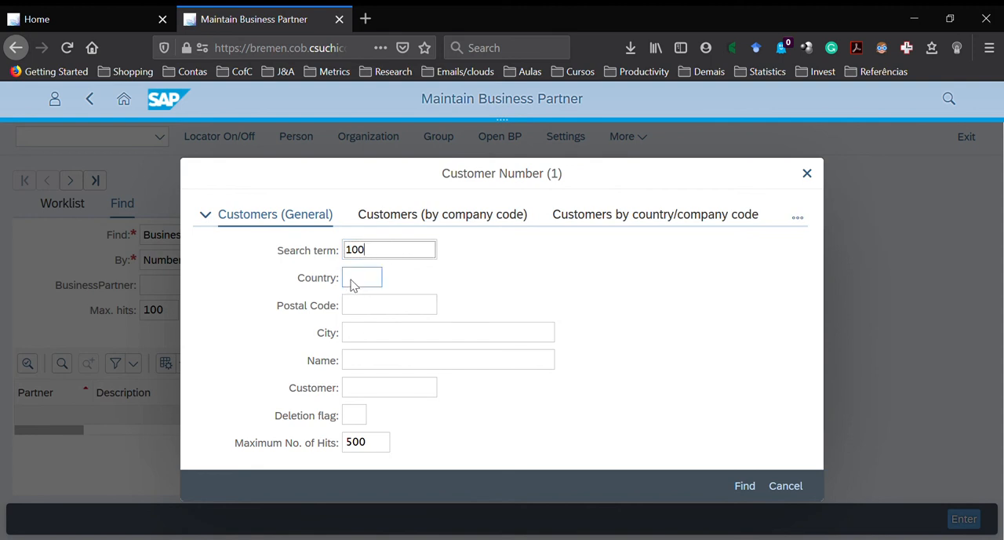
# - Enter the name pattern *bike* in the Name criterion
pyautogui.click(449, 359)
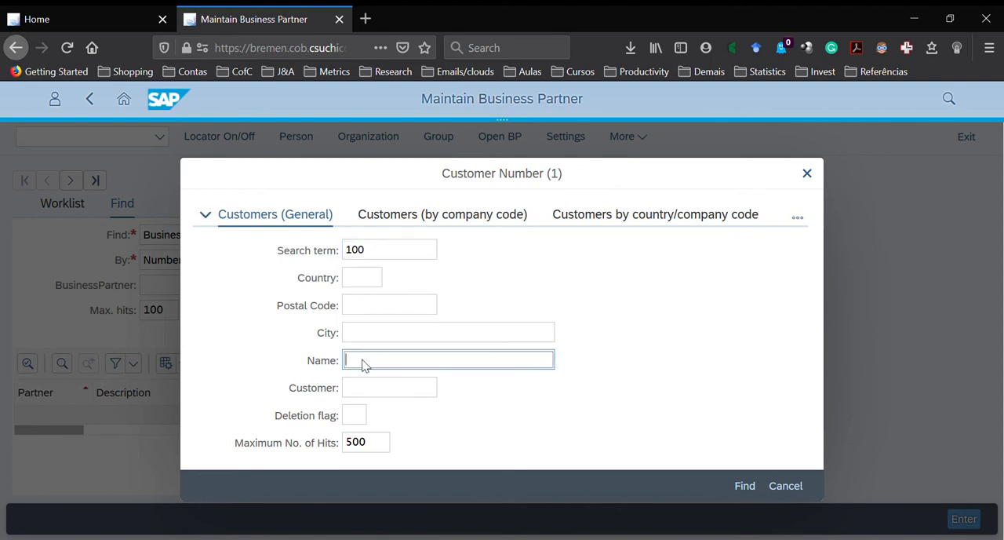
pyautogui.write('*')
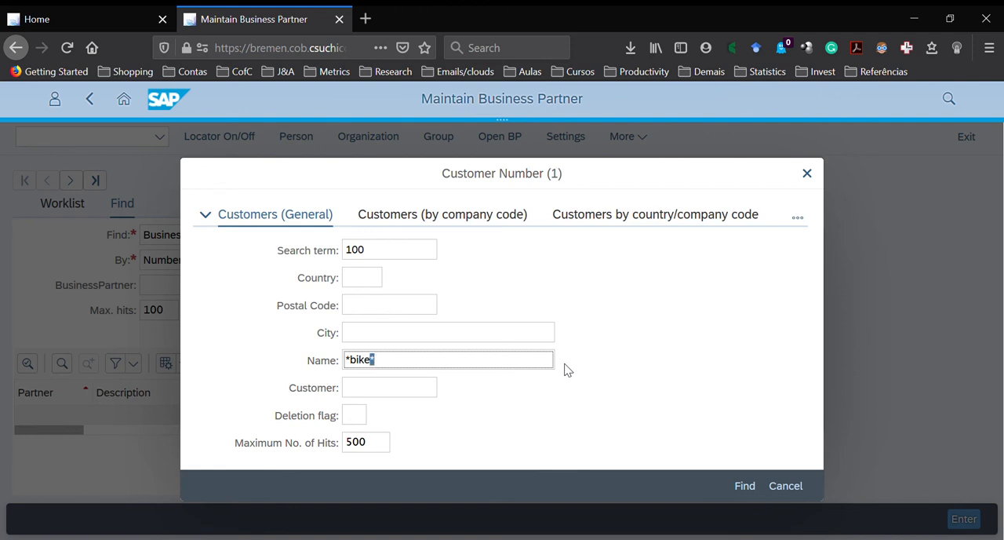
pyautogui.write('*')
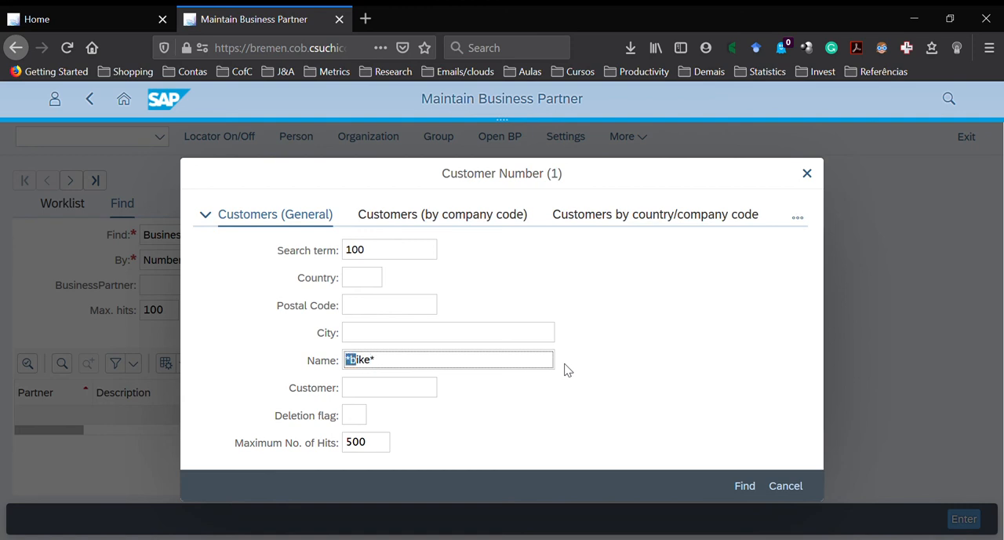
pyautogui.write('*bike*')
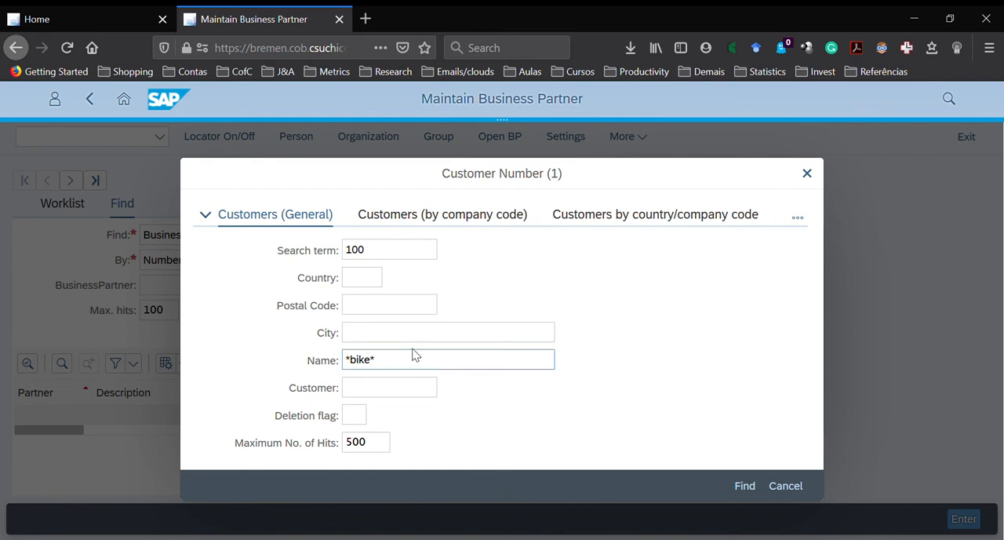
pyautogui.click(361, 276)
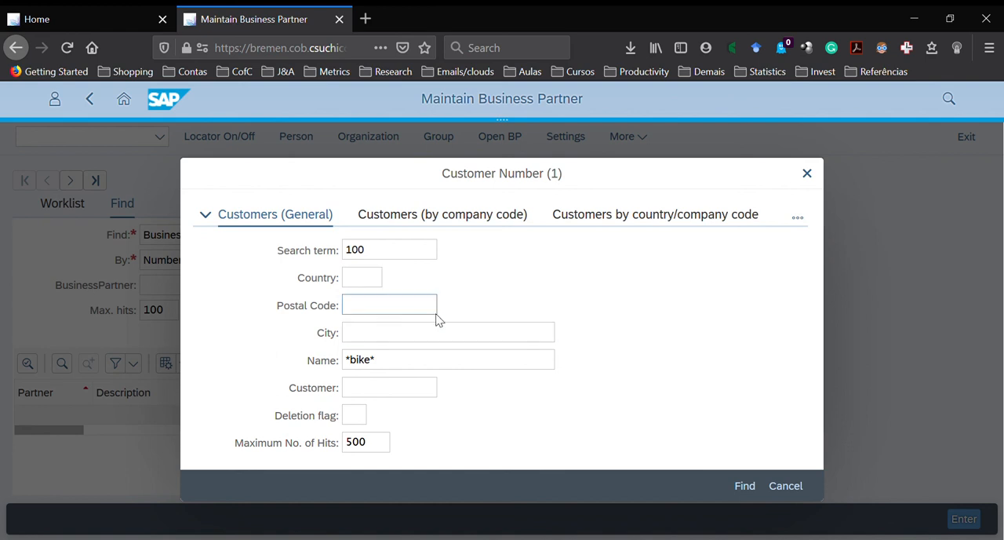
# - Run Find to list the matching bike customers with search term 100
pyautogui.click(743, 484)
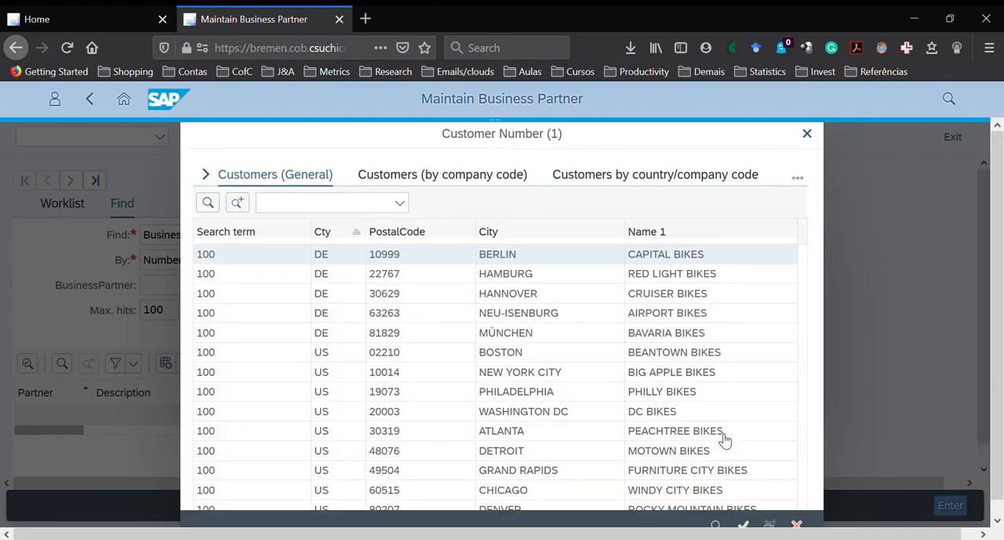
pyautogui.moveTo(449, 273)
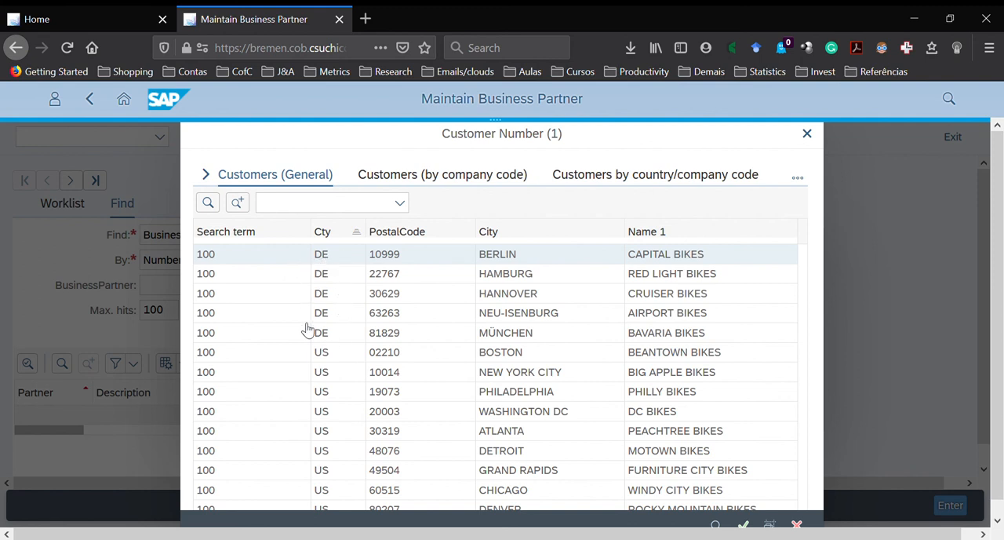
pyautogui.moveTo(329, 348)
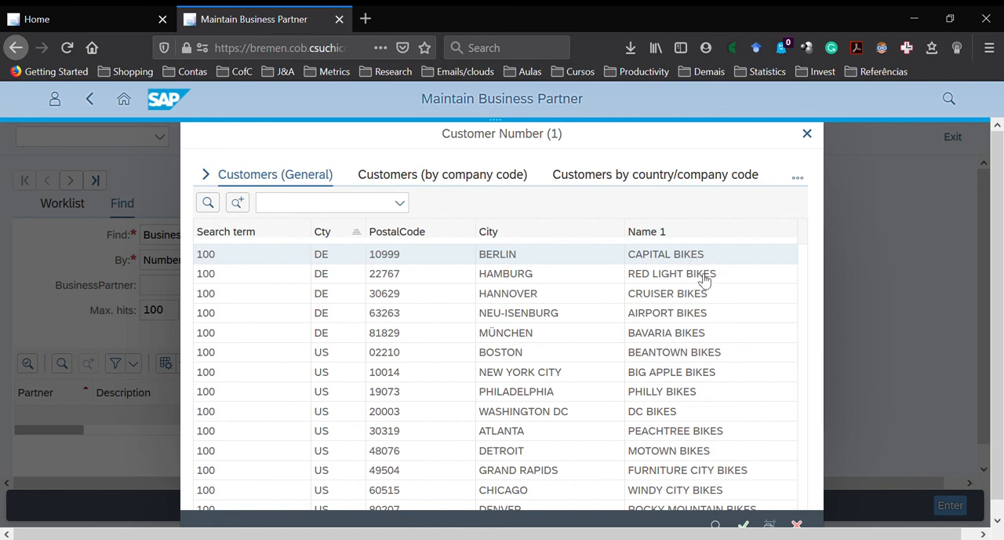
pyautogui.moveTo(681, 452)
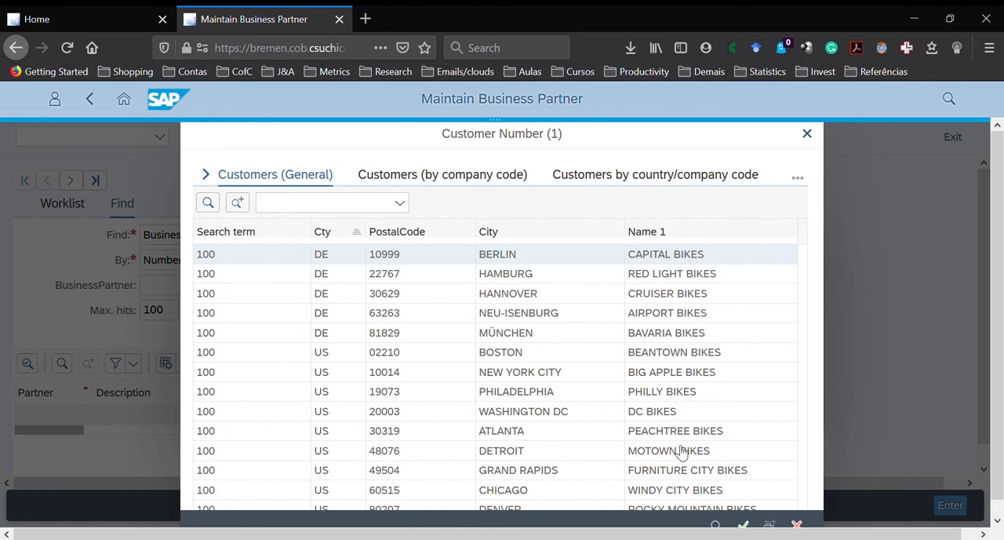
pyautogui.moveTo(659, 332)
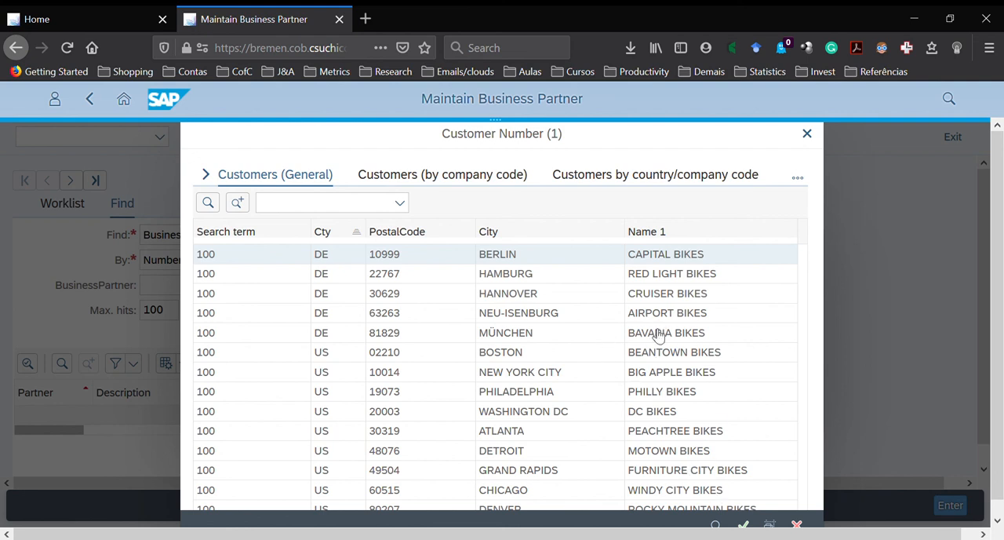
pyautogui.moveTo(705, 298)
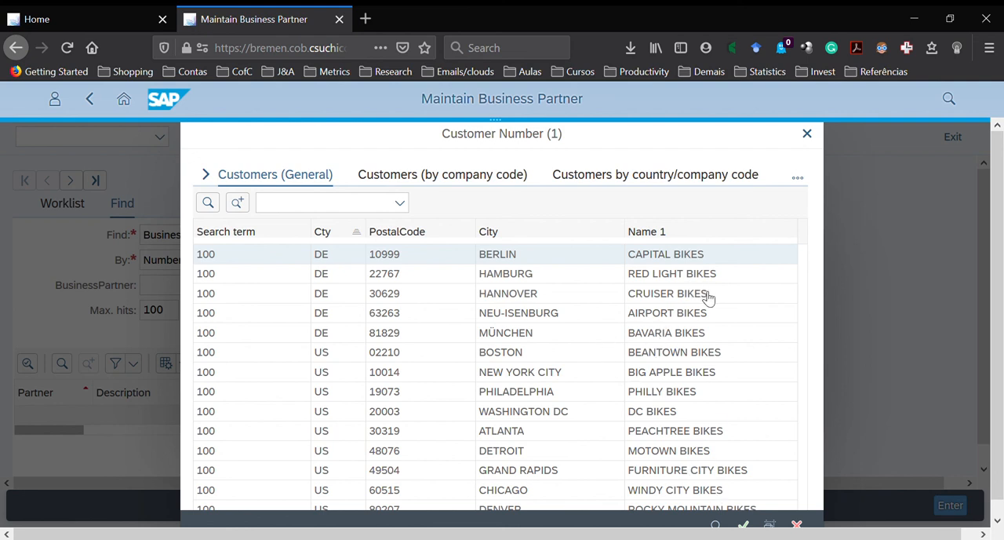
pyautogui.moveTo(712, 286)
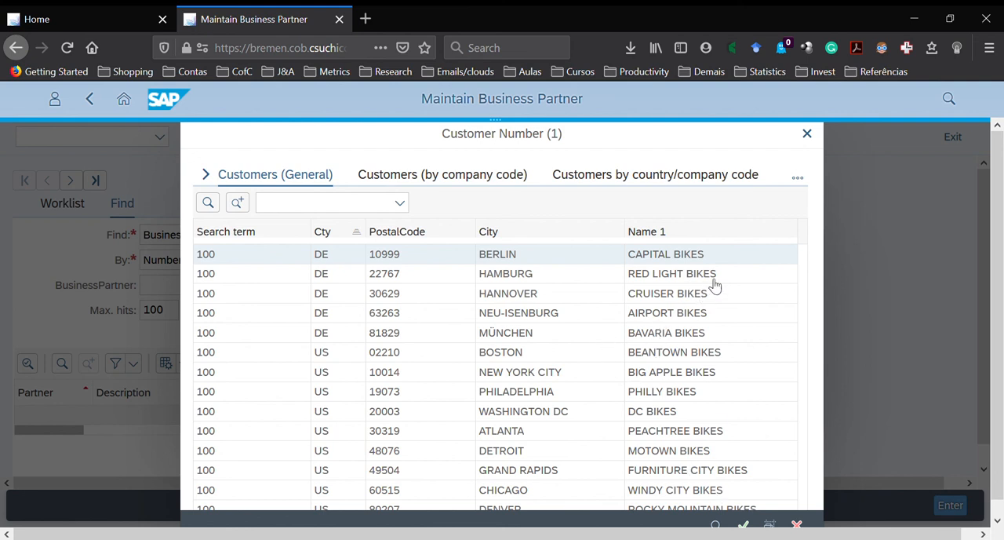